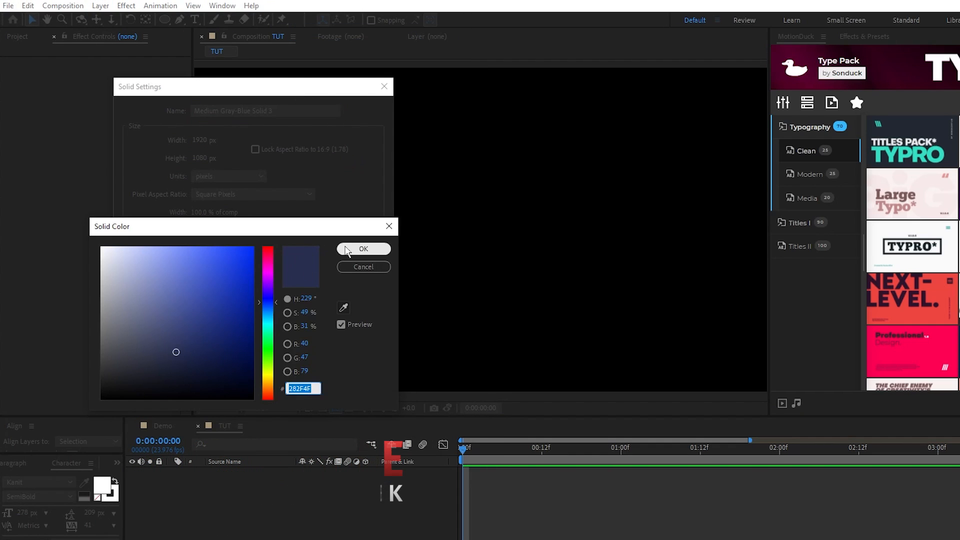
# Confirm the navy background solid, then create a full-frame white solid above it
pyautogui.click(362, 249)
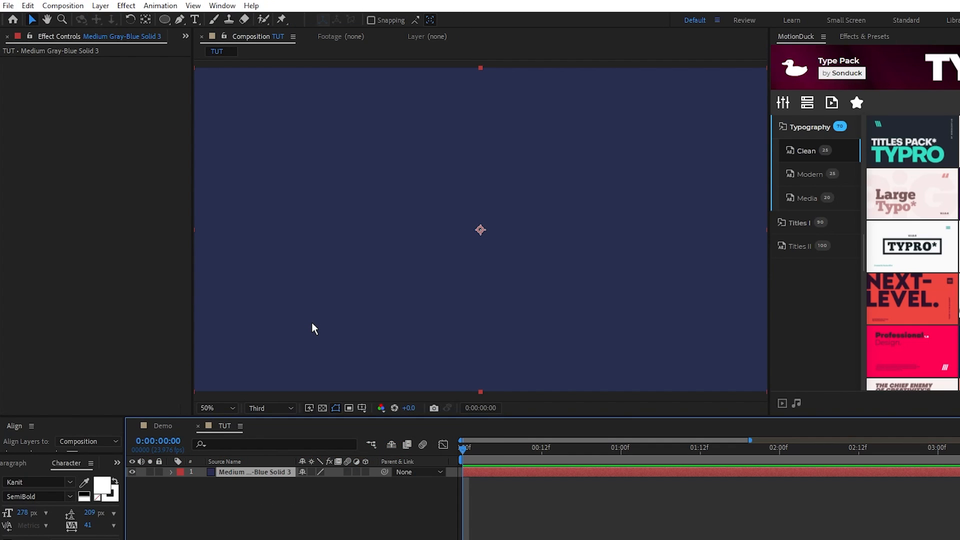
pyautogui.click(100, 6)
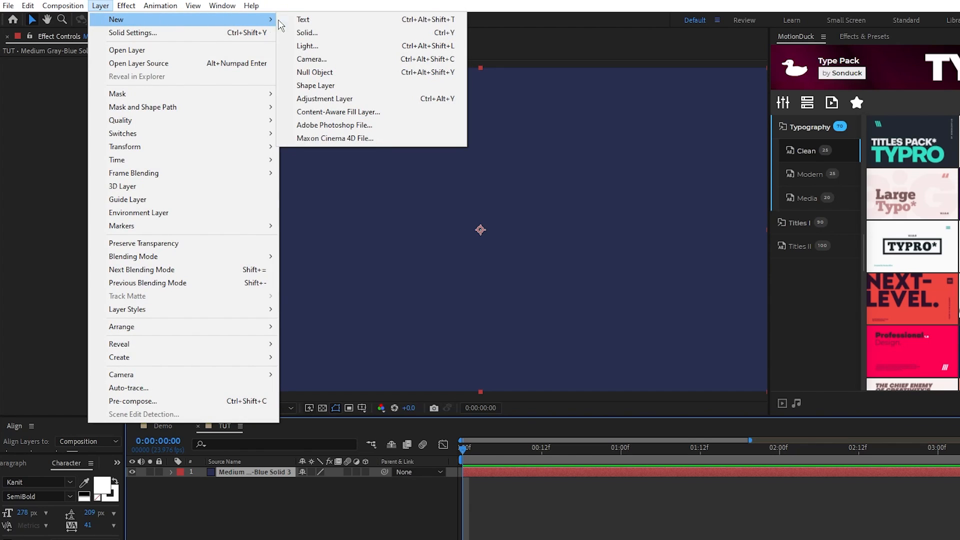
pyautogui.click(307, 32)
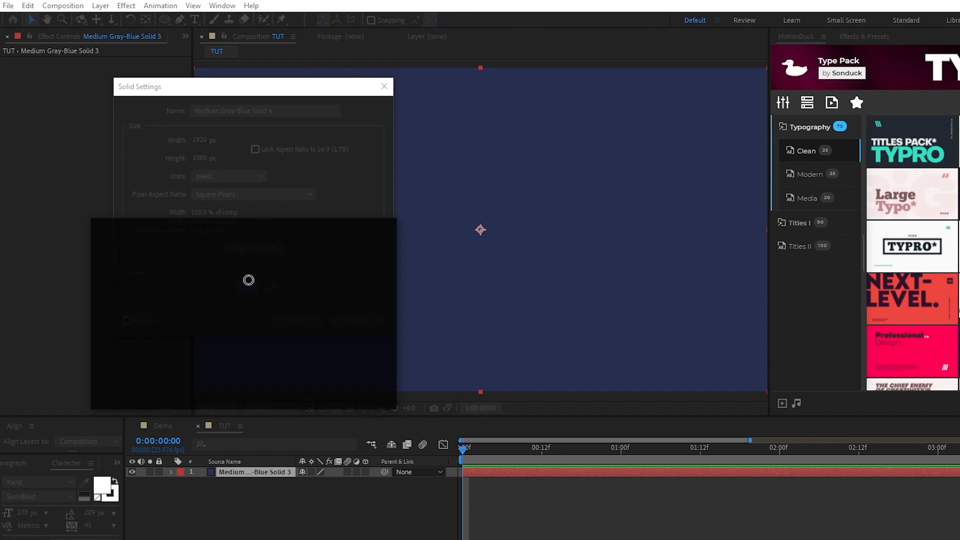
pyautogui.click(351, 320)
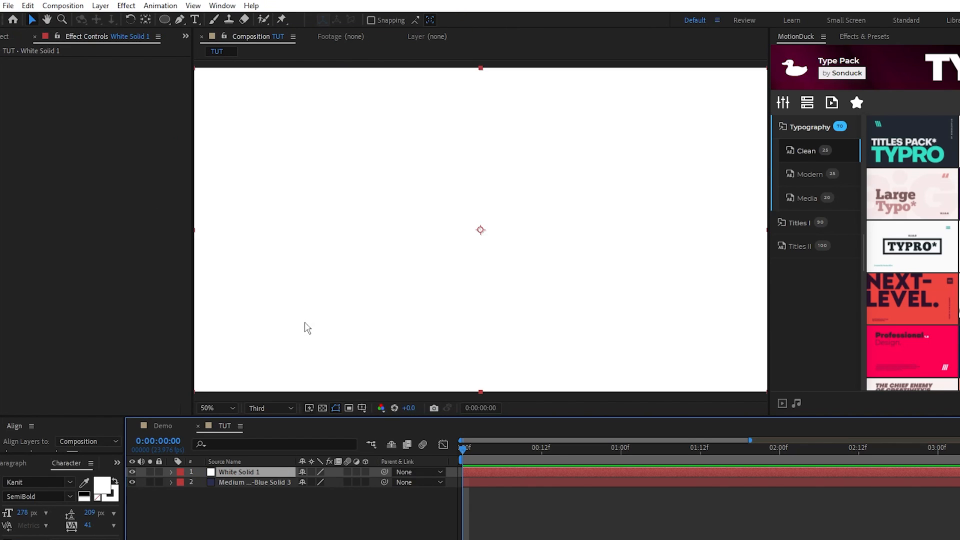
# Apply Fractal Noise and further effects to the white solid, with Block noise type and its transform adjusted
pyautogui.click(126, 6)
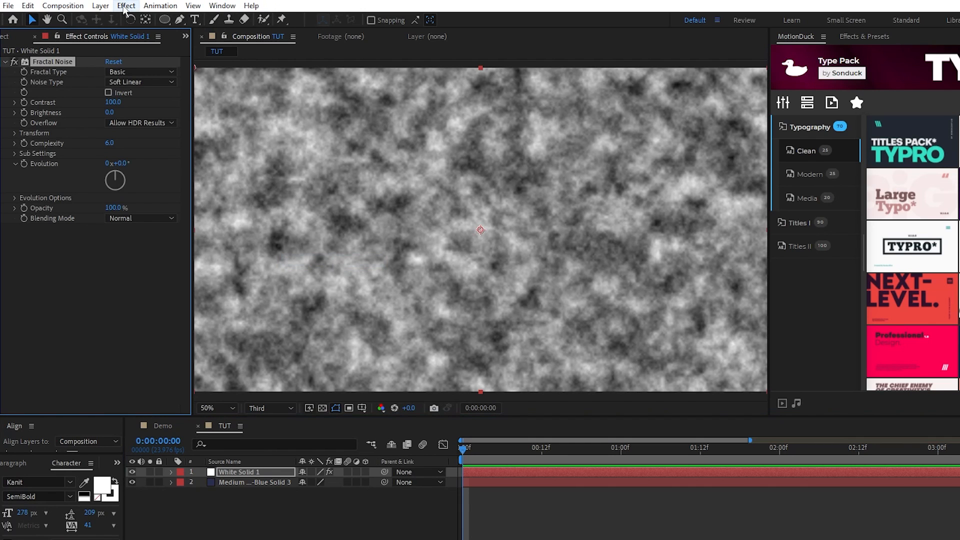
pyautogui.click(126, 6)
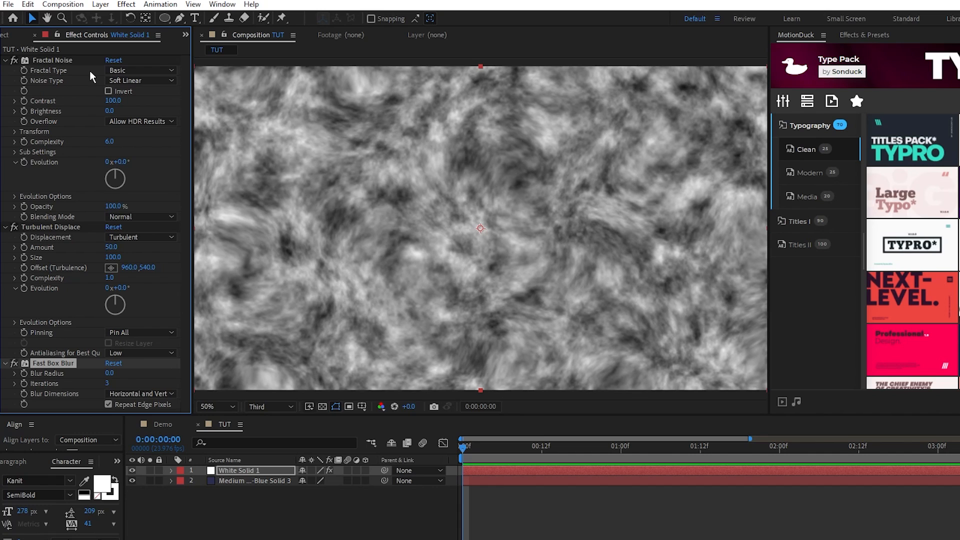
pyautogui.click(141, 80)
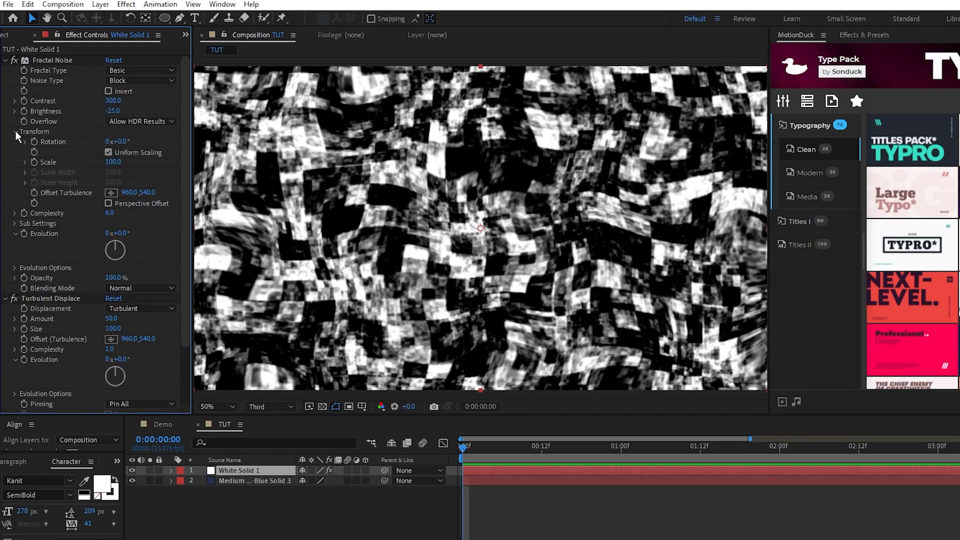
pyautogui.click(108, 152)
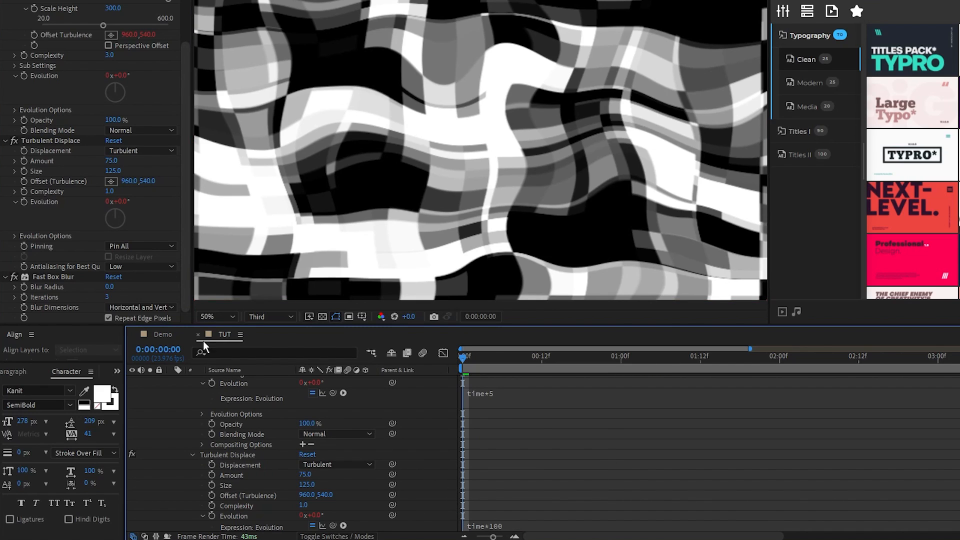
# Strengthen the Turbulent Displace settings (Amount 75, Size 125) on the noise texture
pyautogui.click(113, 288)
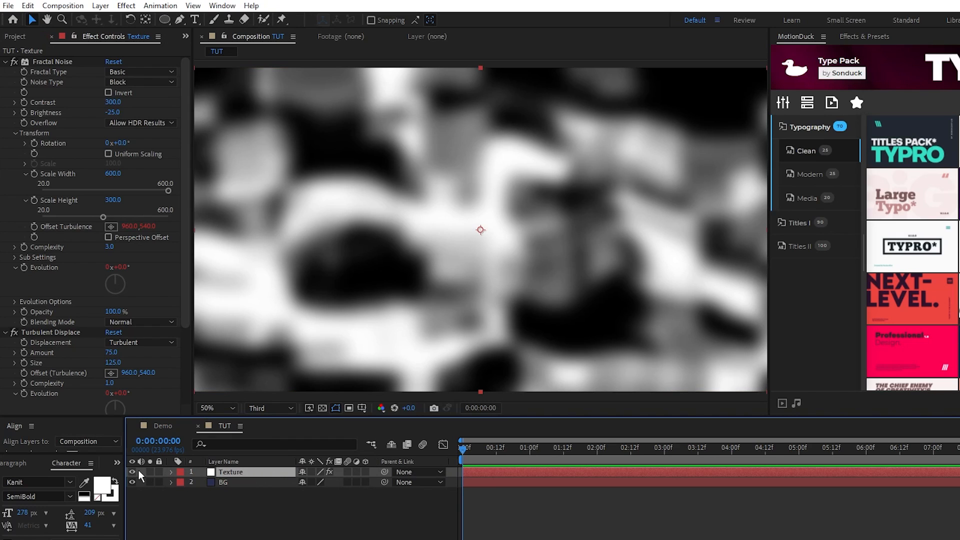
# Hide the Texture layer and give the new ellipse a solid dark-blue 1C2137 fill
pyautogui.click(131, 471)
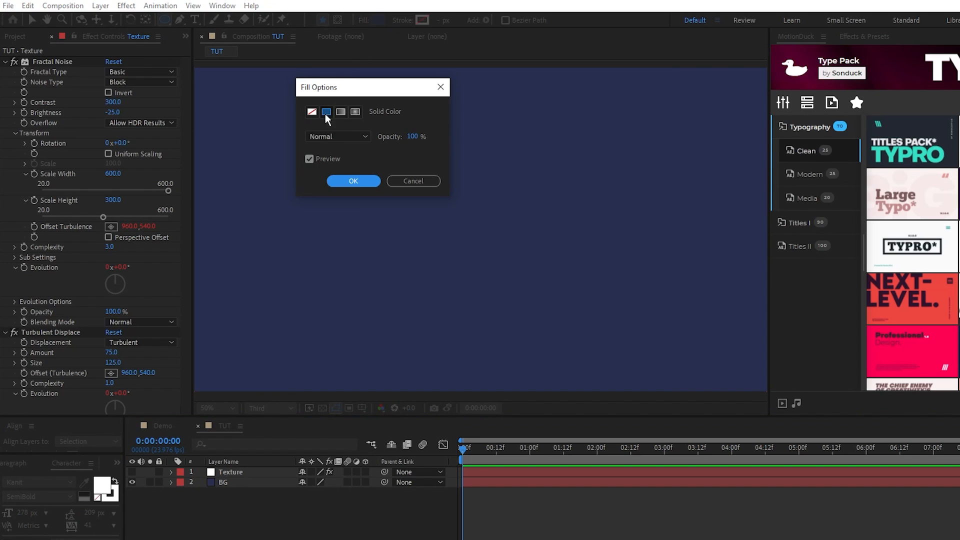
pyautogui.click(326, 111)
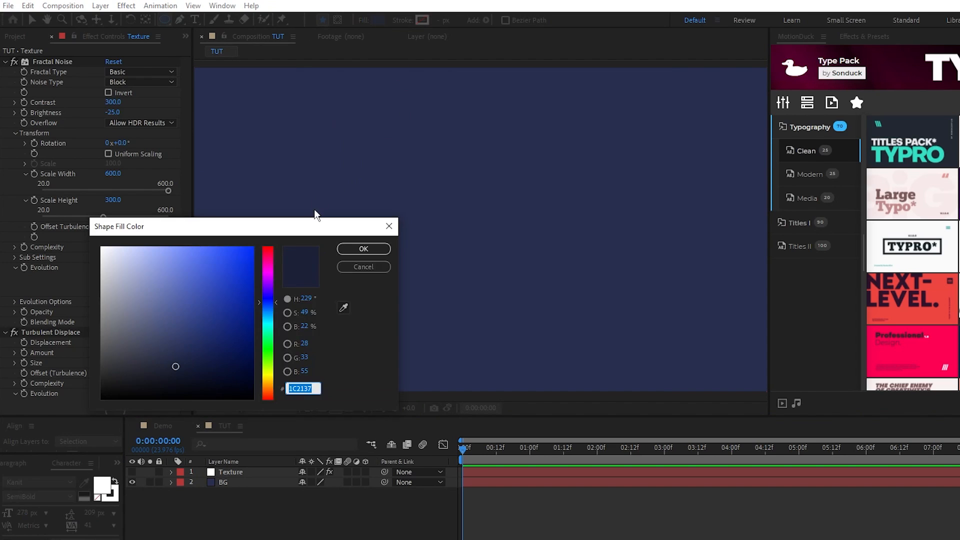
pyautogui.click(362, 249)
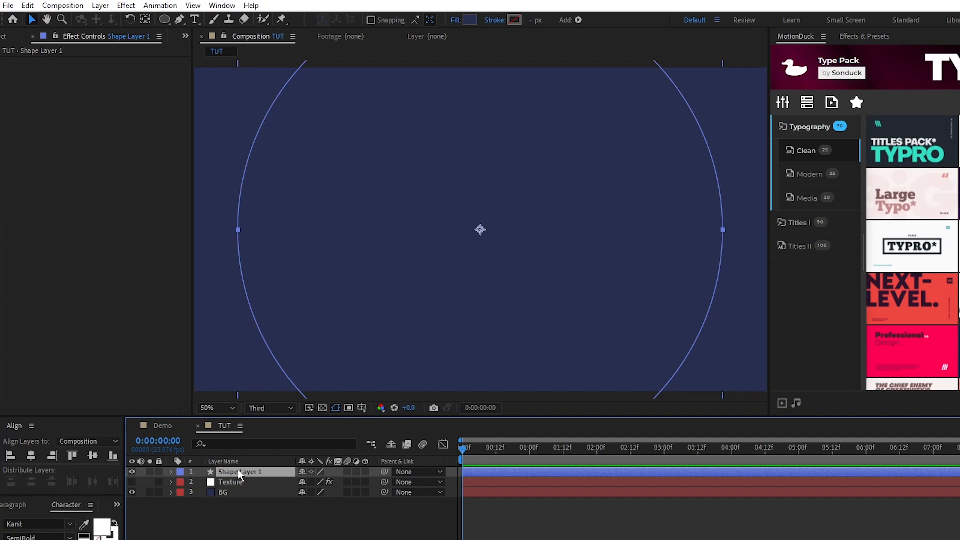
# Stack Fast Box Blur, Set Channels and Tritone effects on Shape Layer 1
pyautogui.click(126, 6)
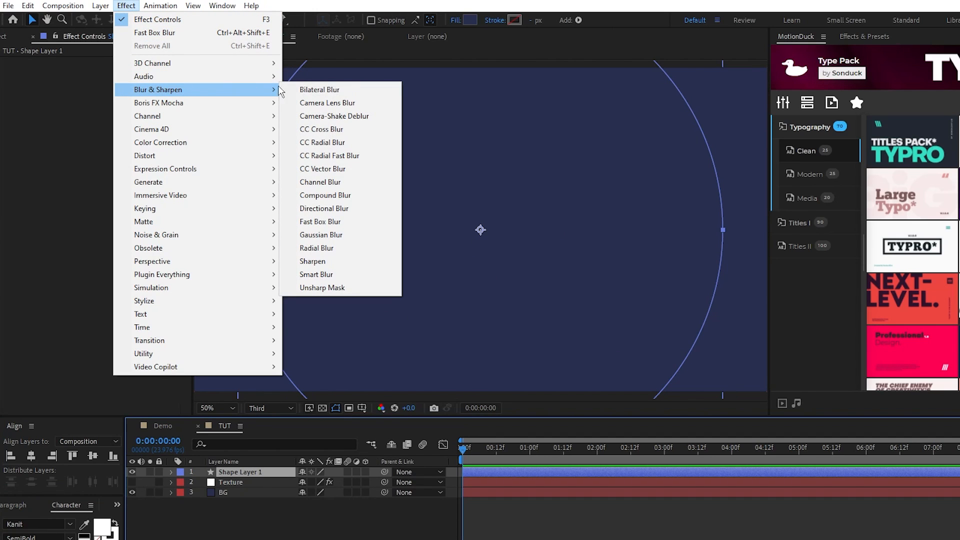
pyautogui.click(320, 221)
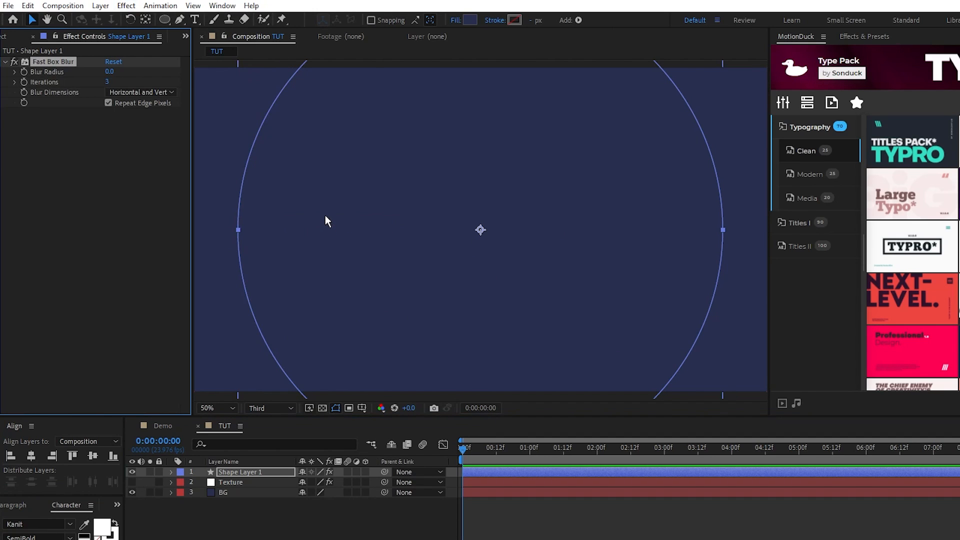
pyautogui.click(126, 5)
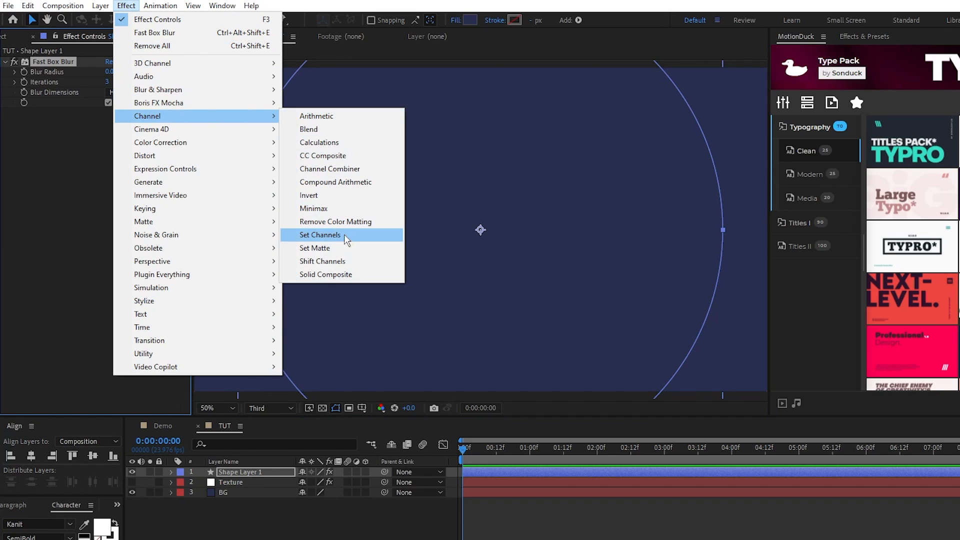
pyautogui.click(320, 234)
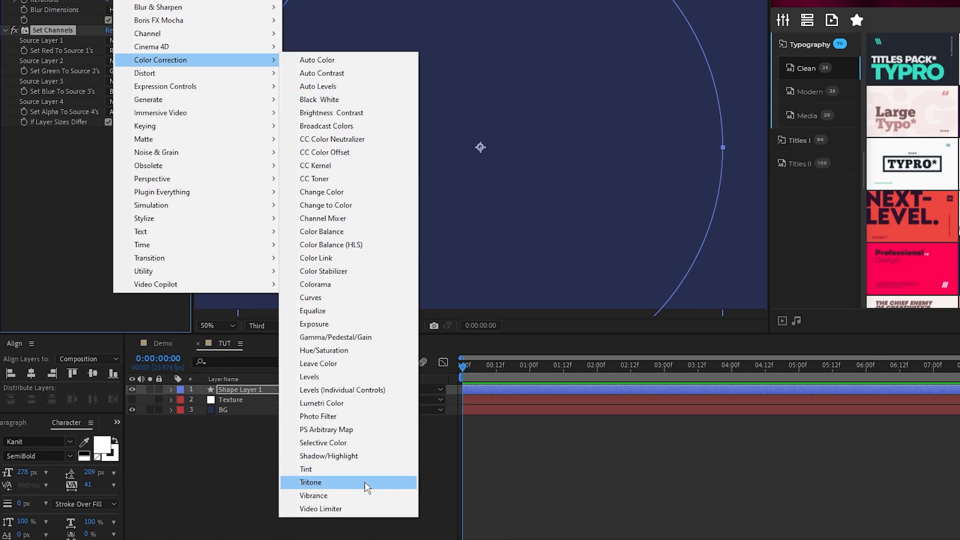
pyautogui.click(310, 482)
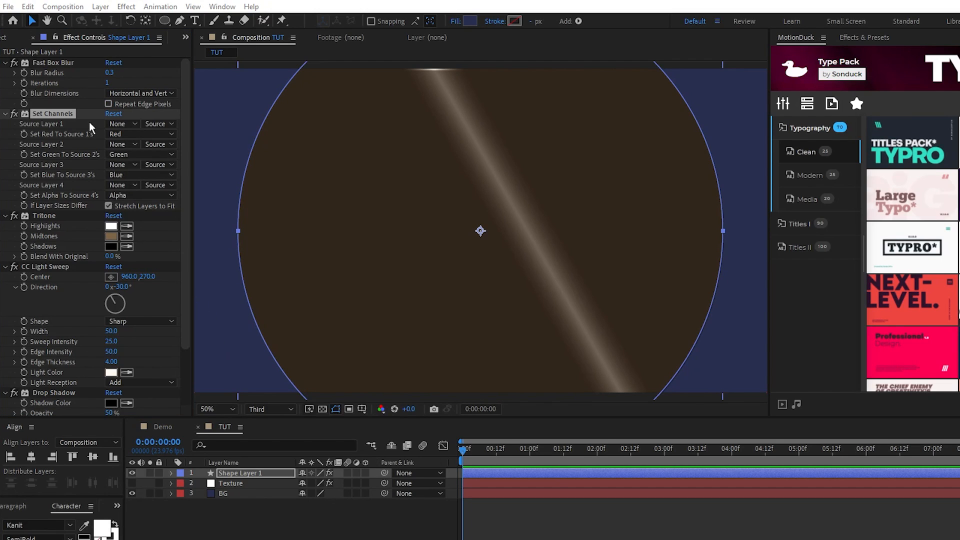
# Source all Set Channels colours from Texture and tint Tritone highlights and midtones gold
pyautogui.click(121, 124)
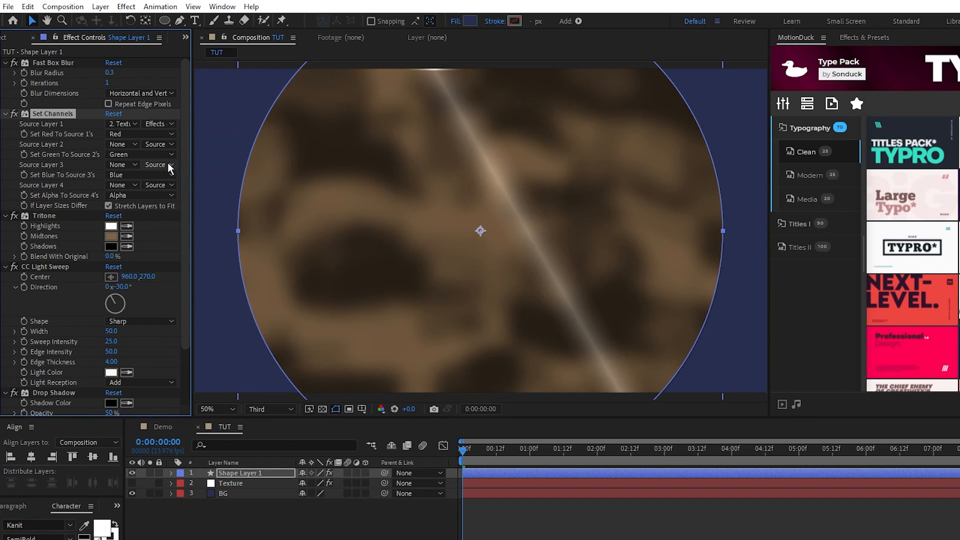
pyautogui.click(157, 144)
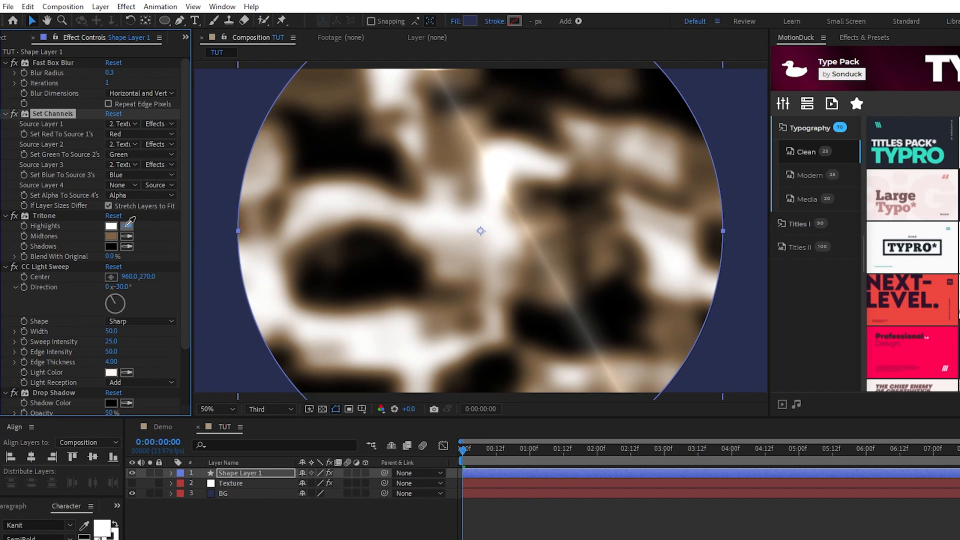
pyautogui.click(111, 225)
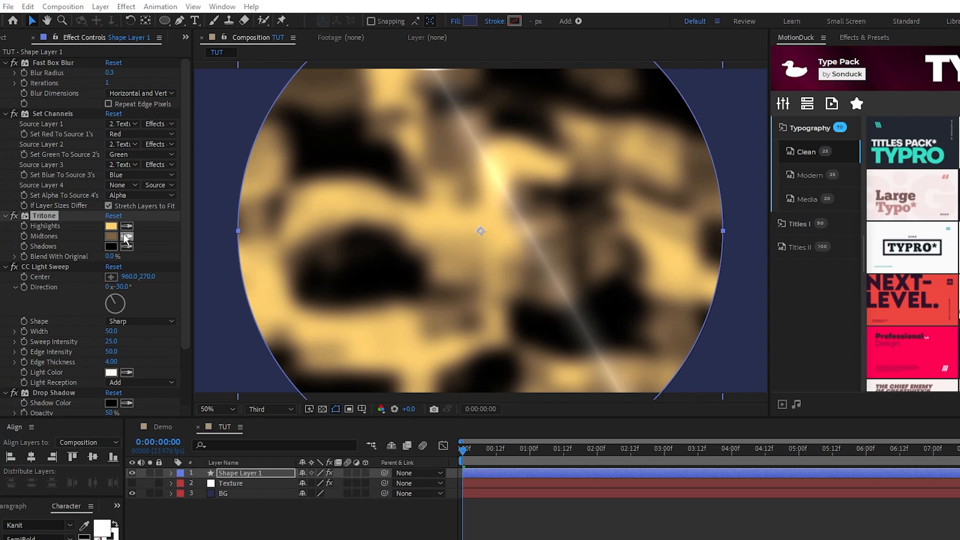
pyautogui.click(126, 247)
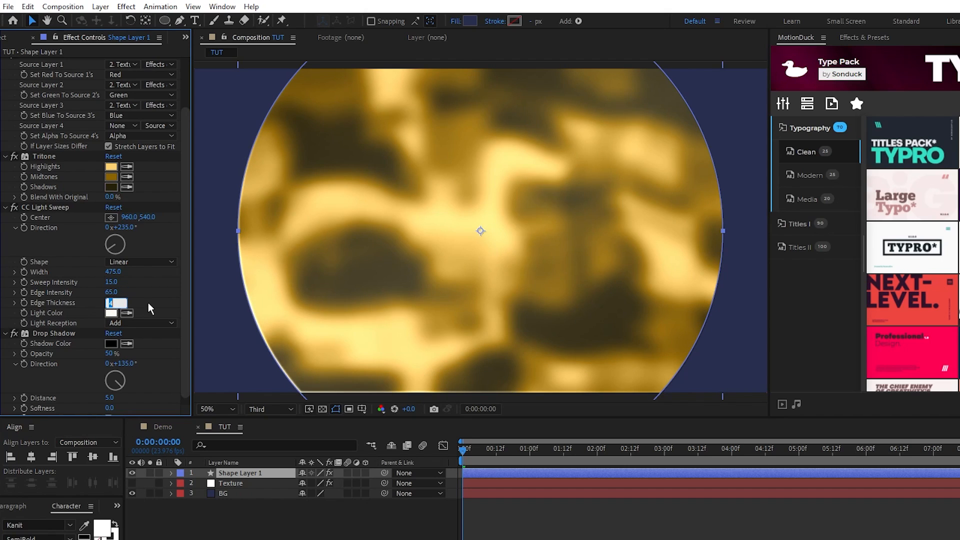
# Set CC Light Sweep's Light Reception to Composite over the texture
pyautogui.click(141, 324)
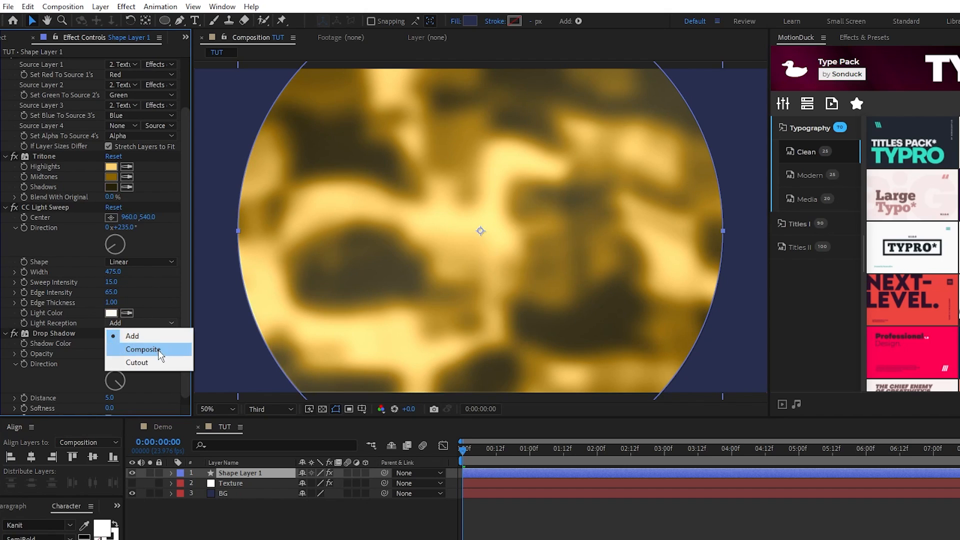
pyautogui.click(143, 349)
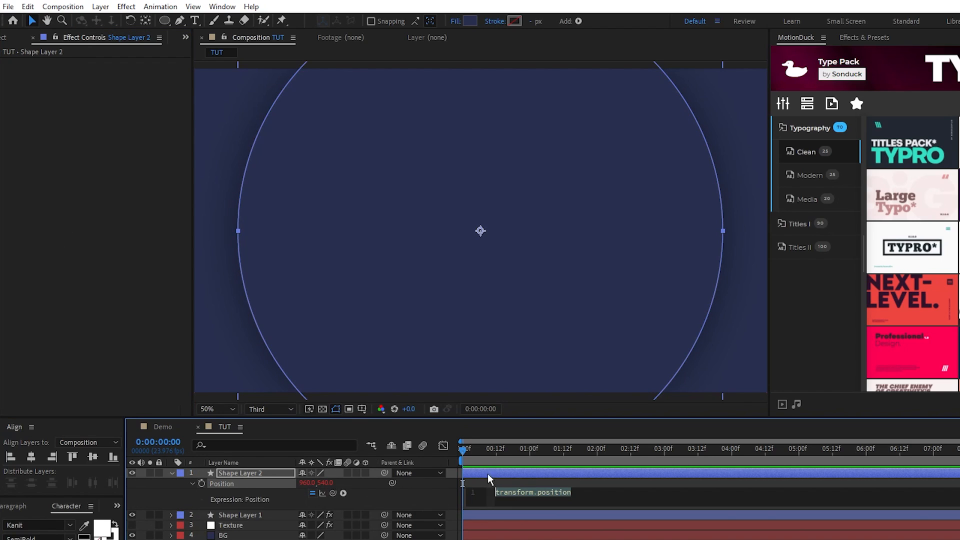
# Enter wiggle(.5,1) as Shape Layer 2's position expression
pyautogui.write('wiggle()')
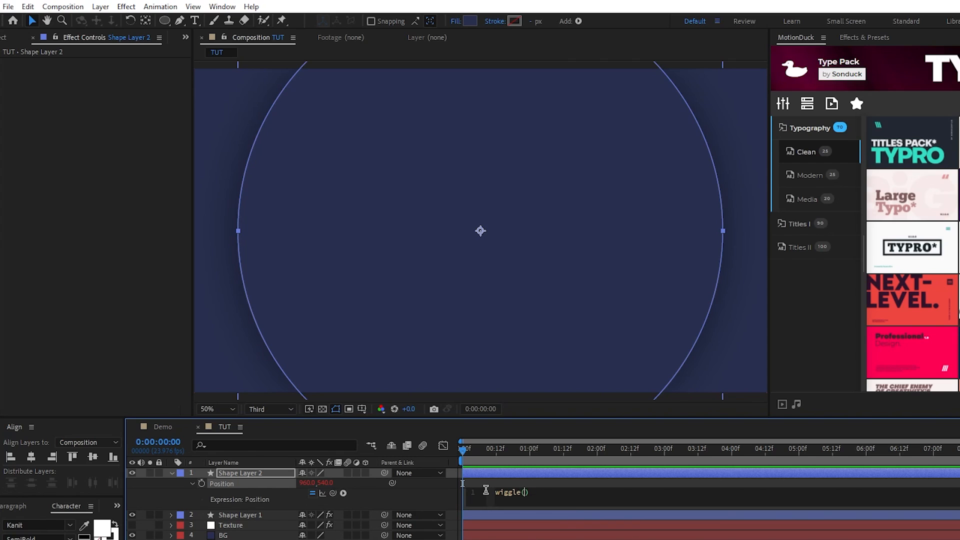
pyautogui.write('.5,1')
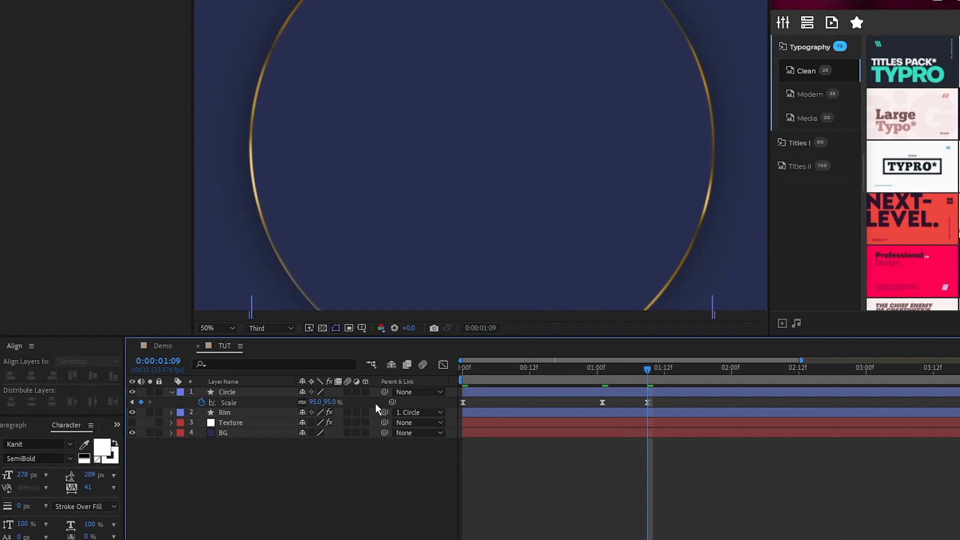
# Add the overshoot Scale keyframe (105%) for the Circle's bounce and adjust its value
pyautogui.click(334, 402)
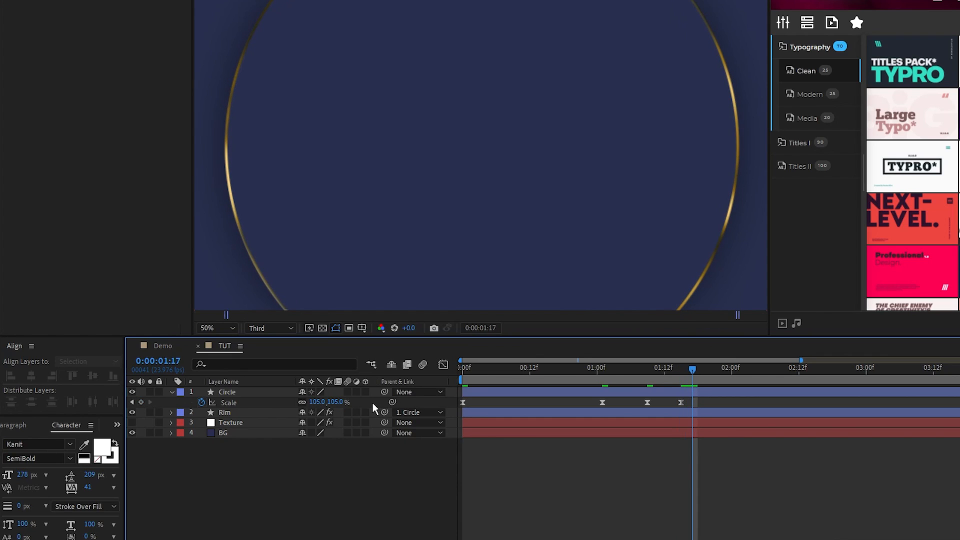
pyautogui.doubleClick(334, 403)
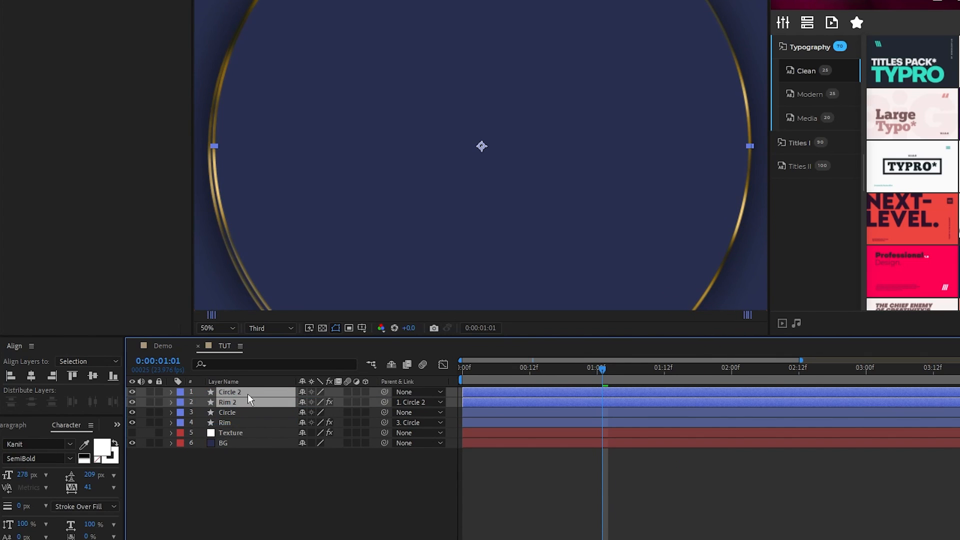
# Duplicate circle-and-rim pairs and parent each copy to its own Null Object scaled larger
pyautogui.click(100, 7)
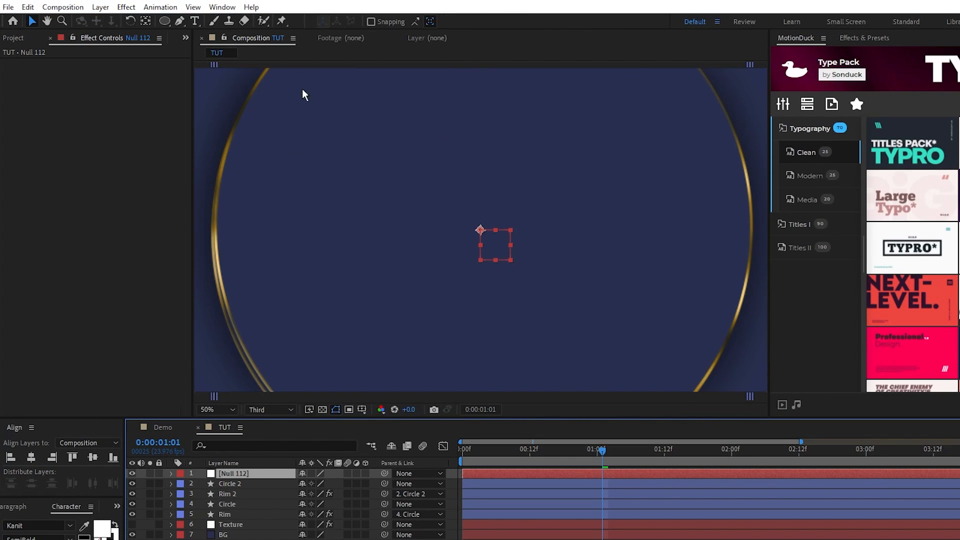
pyautogui.click(230, 484)
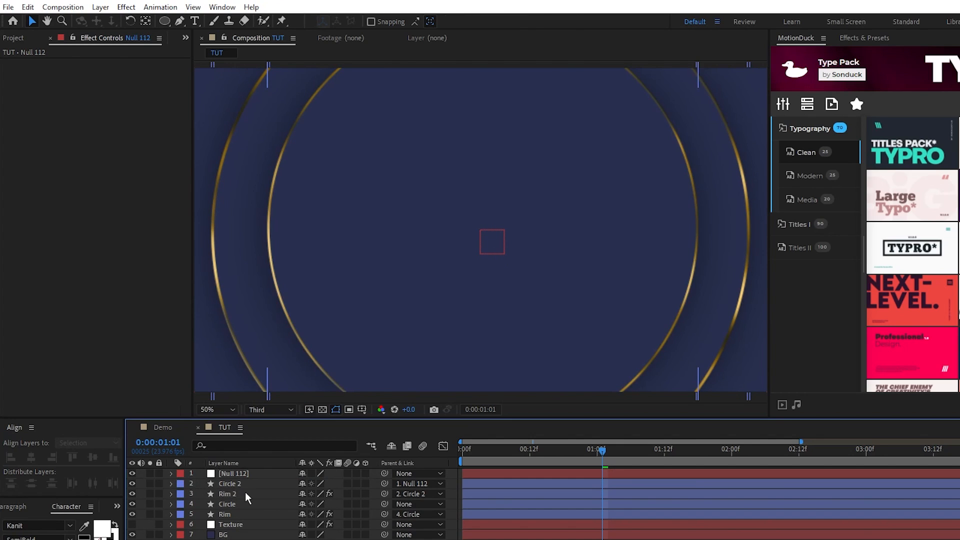
pyautogui.click(228, 493)
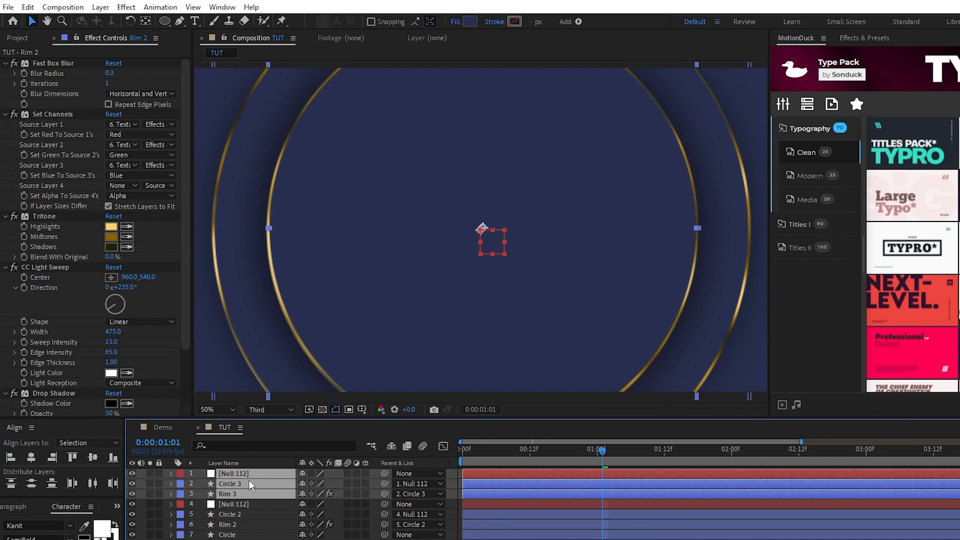
pyautogui.click(233, 473)
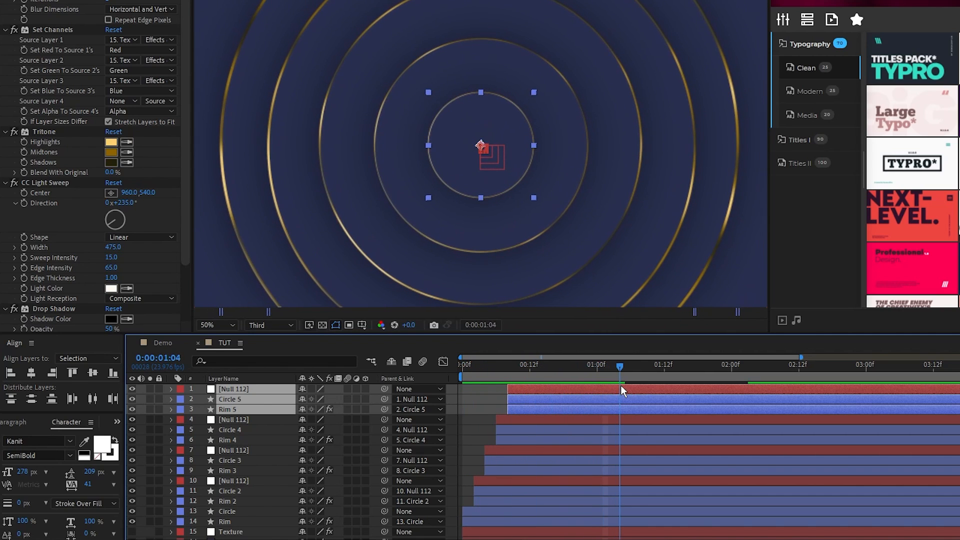
# Scrub the timeline to check the five rings bouncing in with staggered starts
pyautogui.click(461, 364)
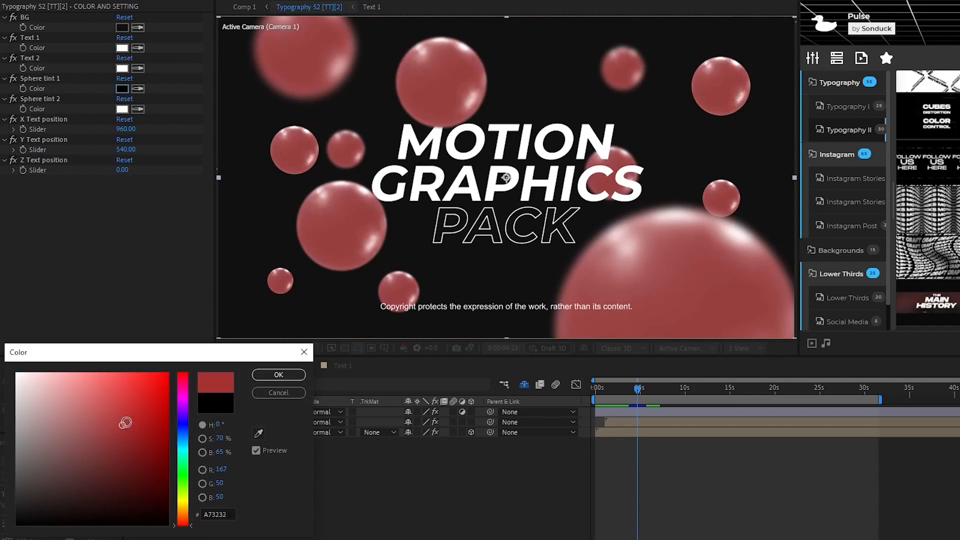
# Confirm the bright red tint colour for the Motion Graphics Pack spheres
pyautogui.click(278, 375)
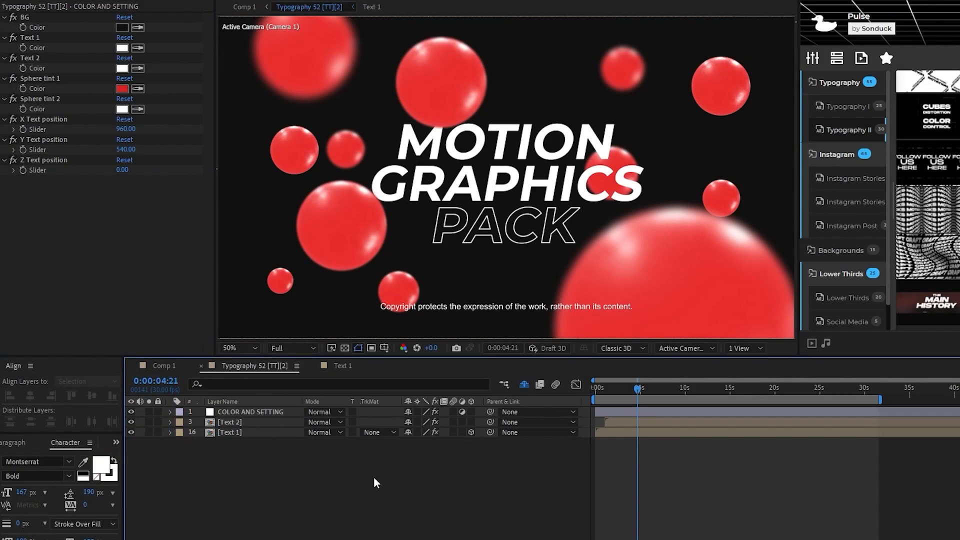